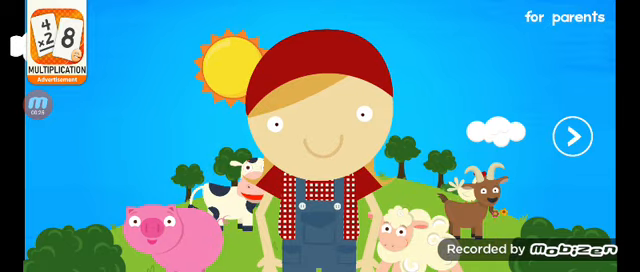
# Start the farm color quiz from the farmer title screen.
pyautogui.click(568, 136)
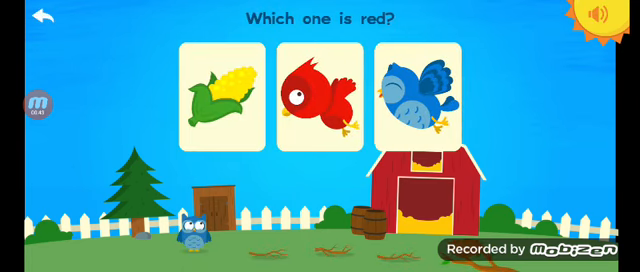
# Choose the red bird, then the red heart as the red pictures.
pyautogui.click(320, 90)
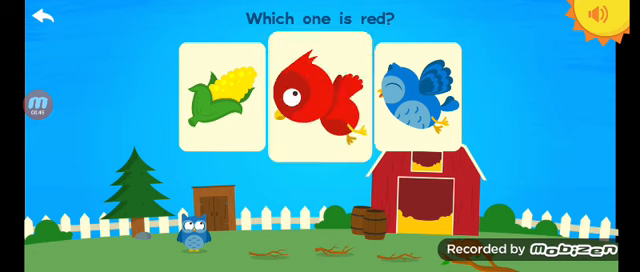
pyautogui.click(320, 92)
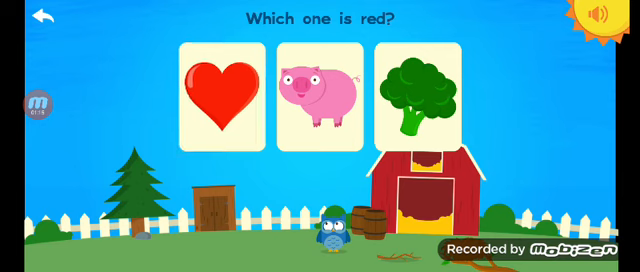
pyautogui.click(216, 90)
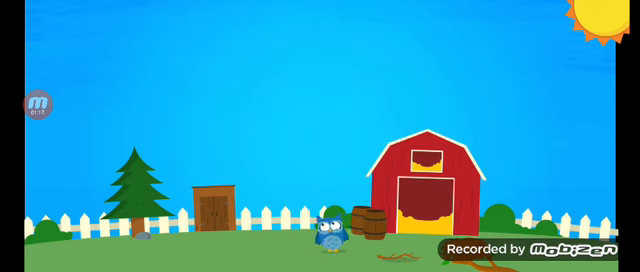